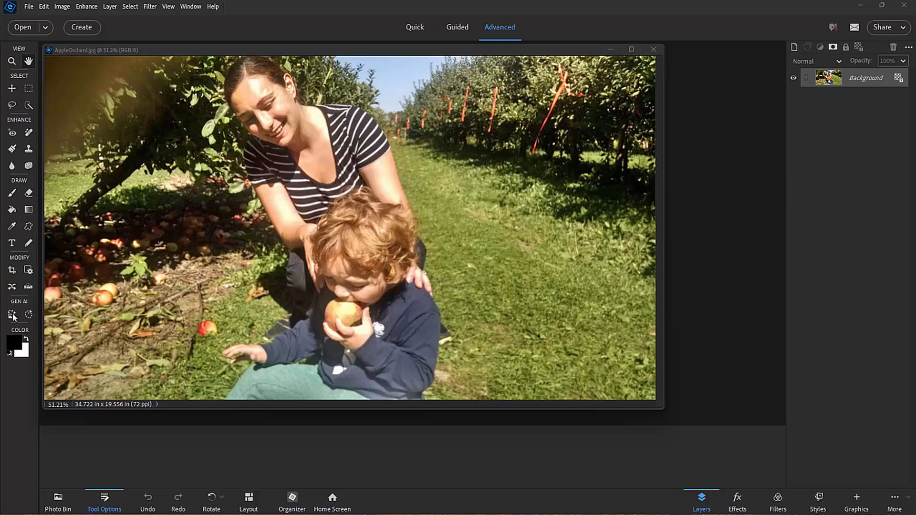
- Switch to the Generate Image tool in the Gen AI toolbox section
left_click(28, 289)
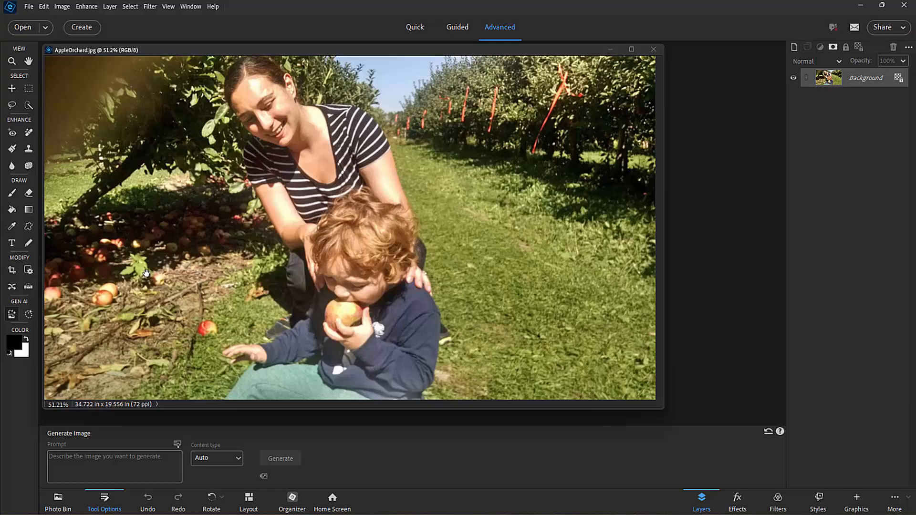
mouse_move(142, 274)
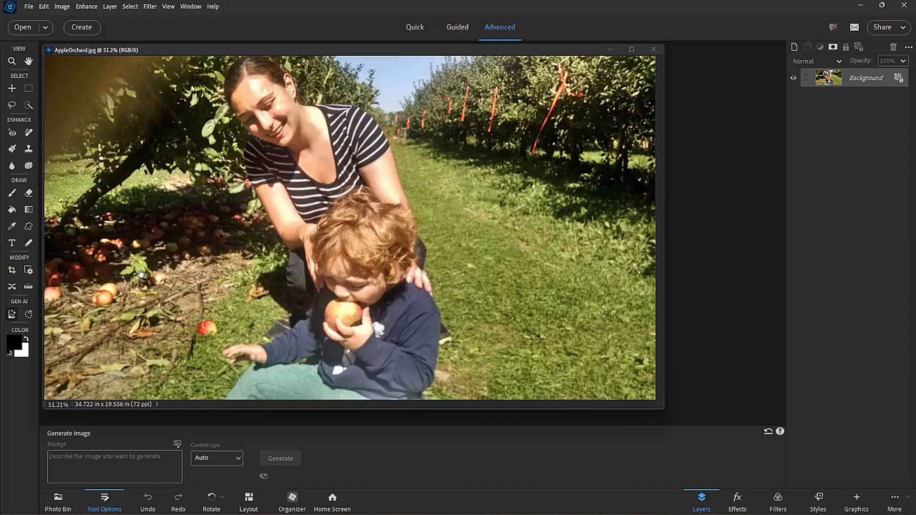
mouse_move(478, 138)
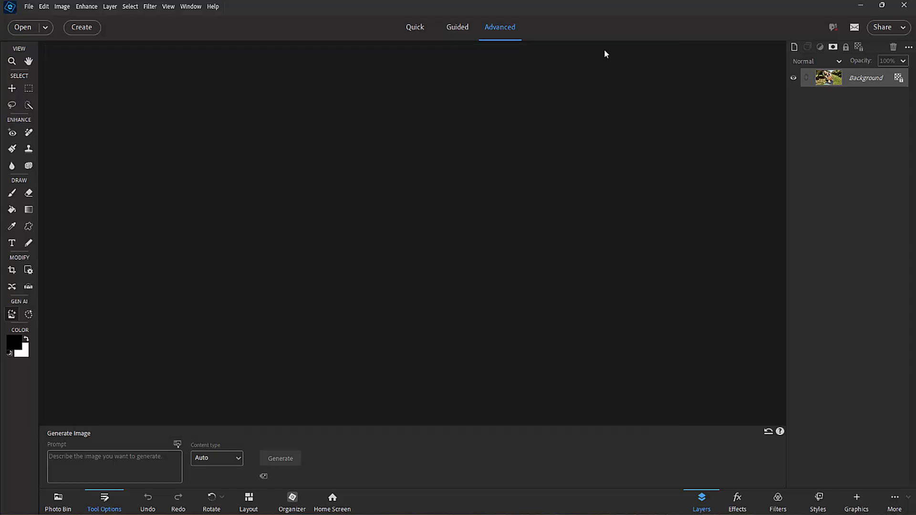
- Create a new blank file using the Web minimum 1024x768 preset with white background
left_click(27, 6)
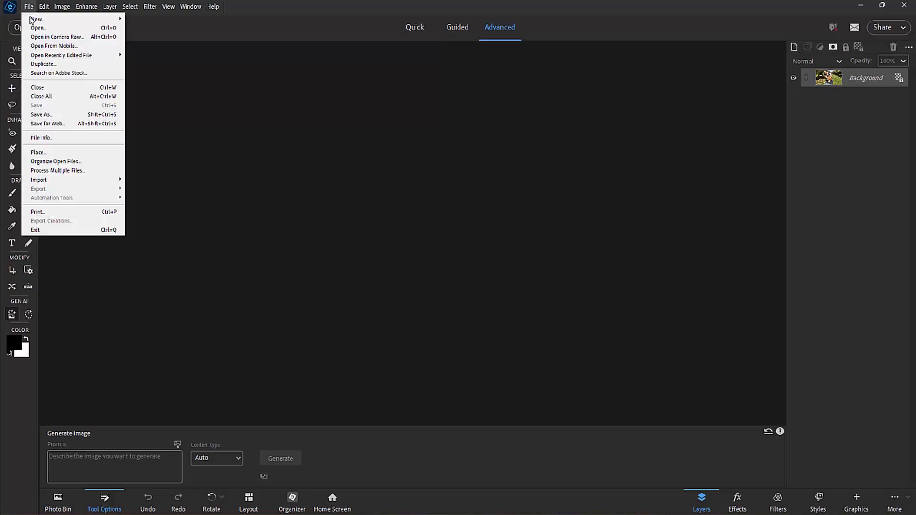
mouse_move(37, 19)
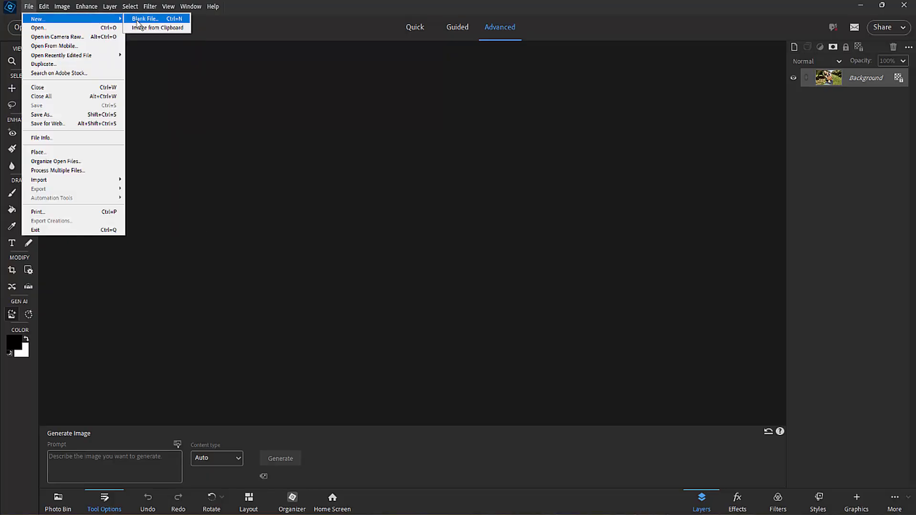
left_click(146, 18)
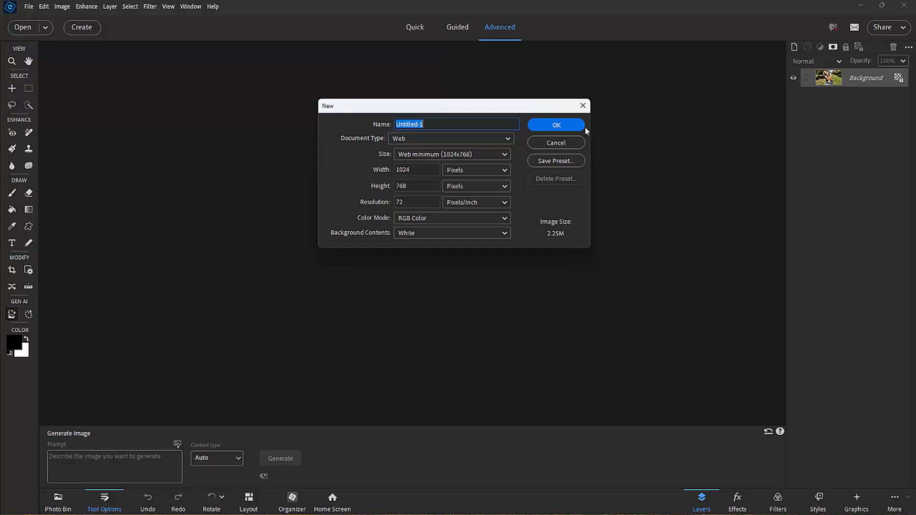
left_click(556, 125)
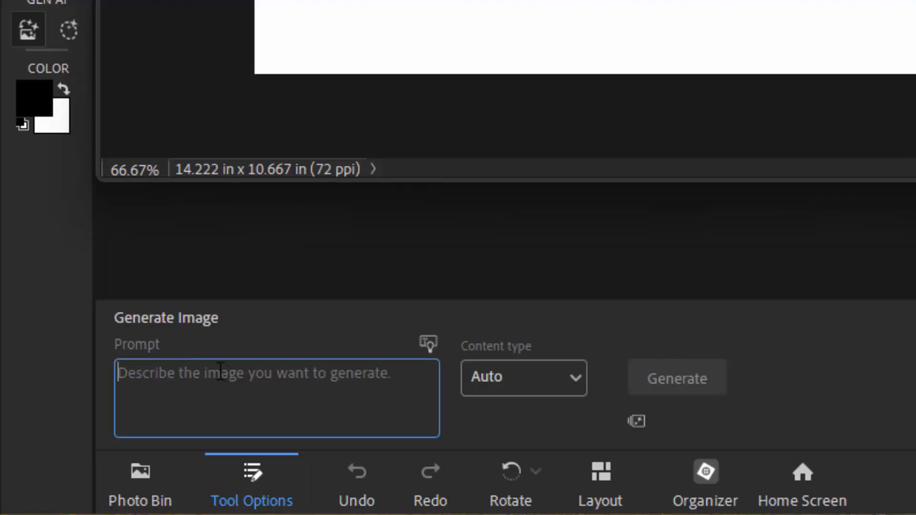
- Generate variations from the prompt "cat playing with dog" and pick a thumbnail
type("cat playing with dog")
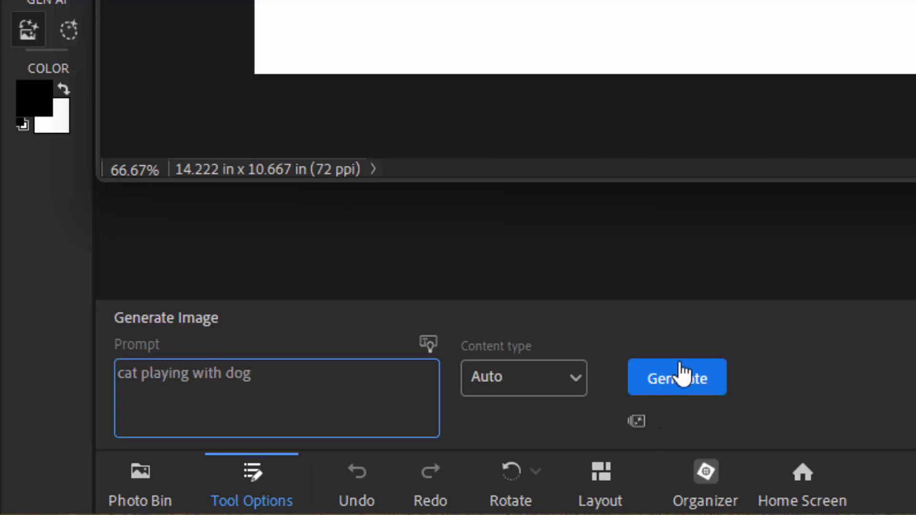
left_click(678, 377)
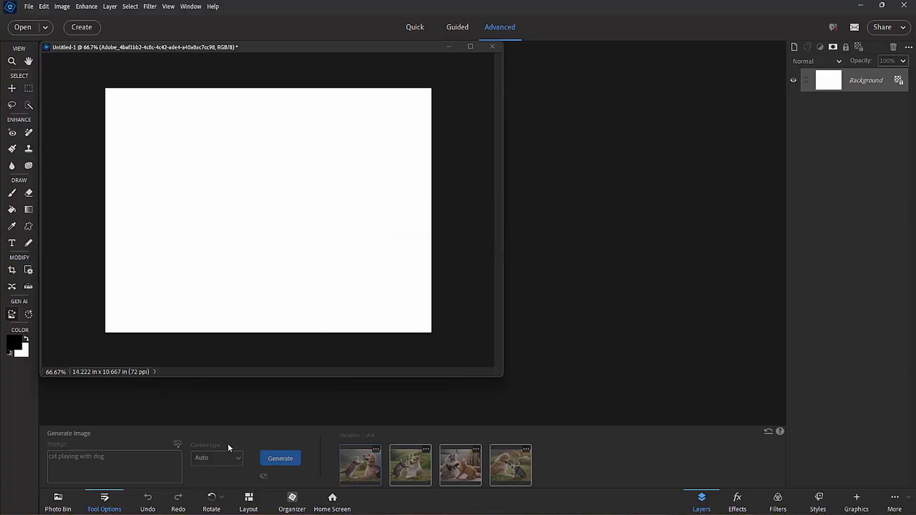
left_click(360, 465)
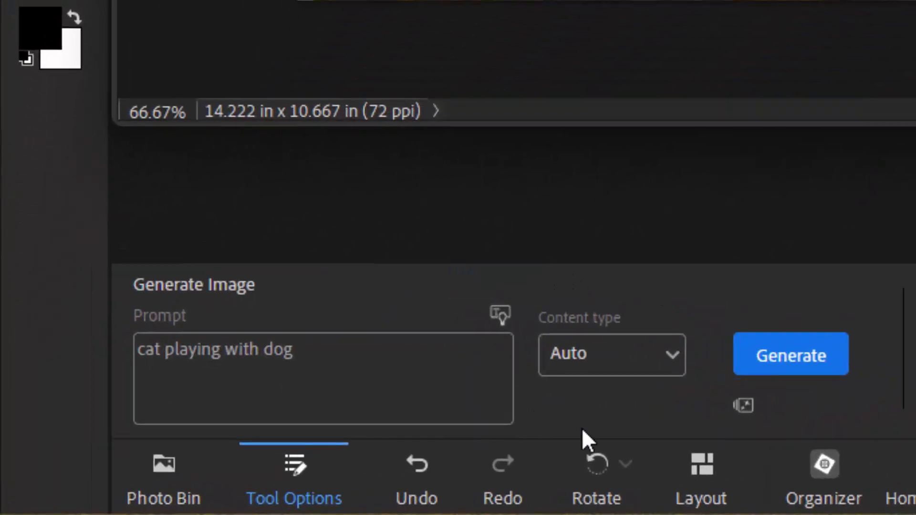
- Change Content type to Art and regenerate the cat-and-dog variations
left_click(611, 354)
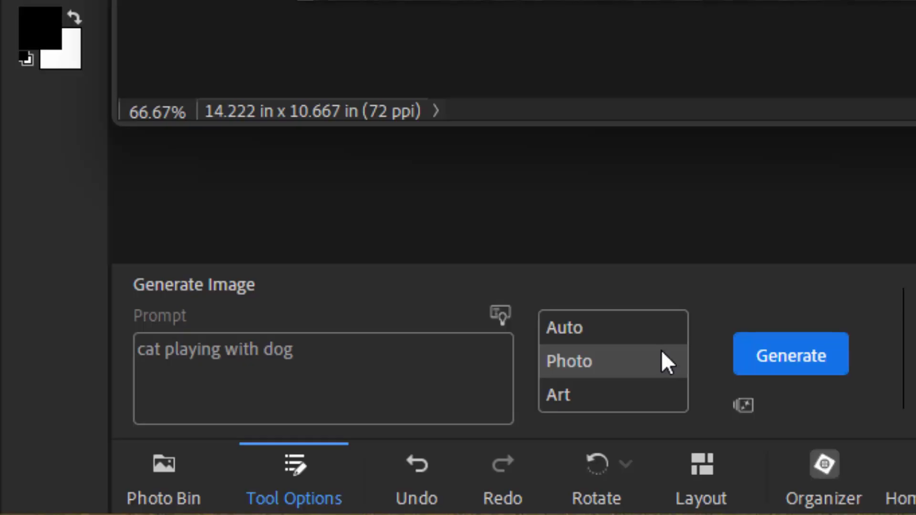
mouse_move(631, 395)
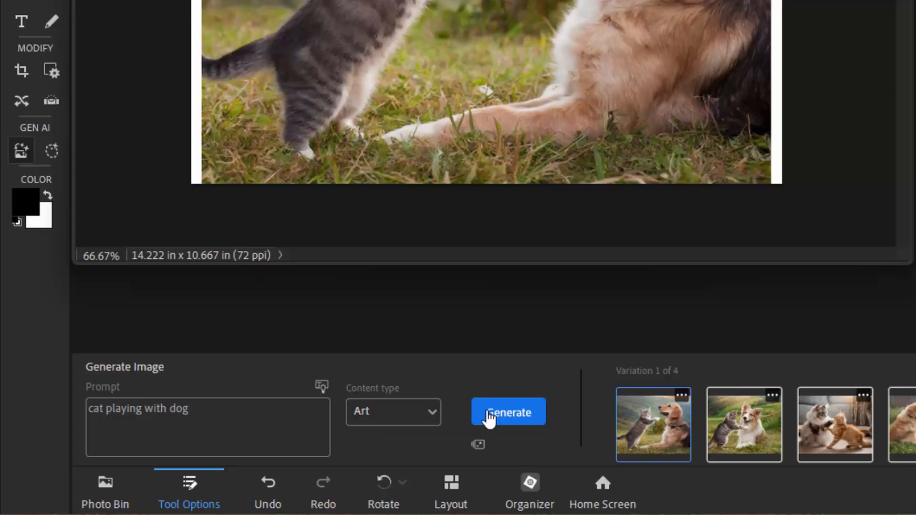
left_click(506, 412)
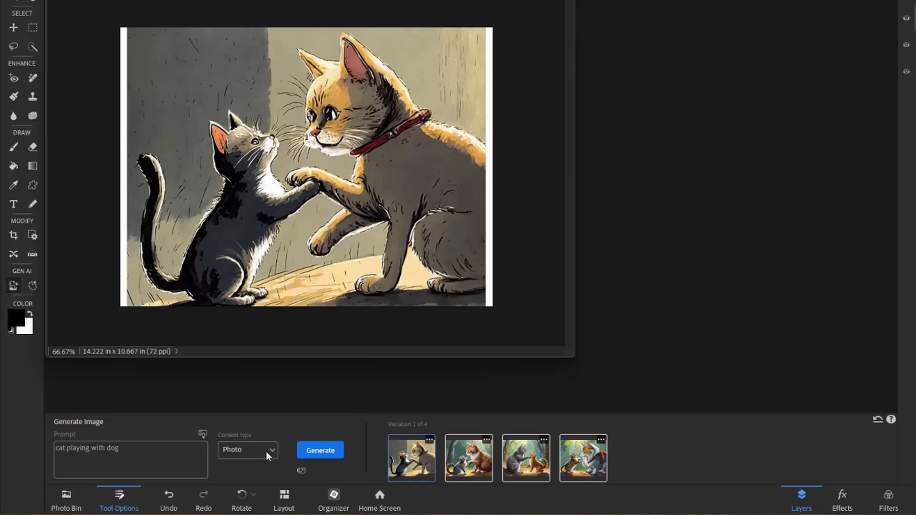
- Replace the prompt with "Siamese cat playing with beagle" and generate new photo variations
triple_click(88, 449)
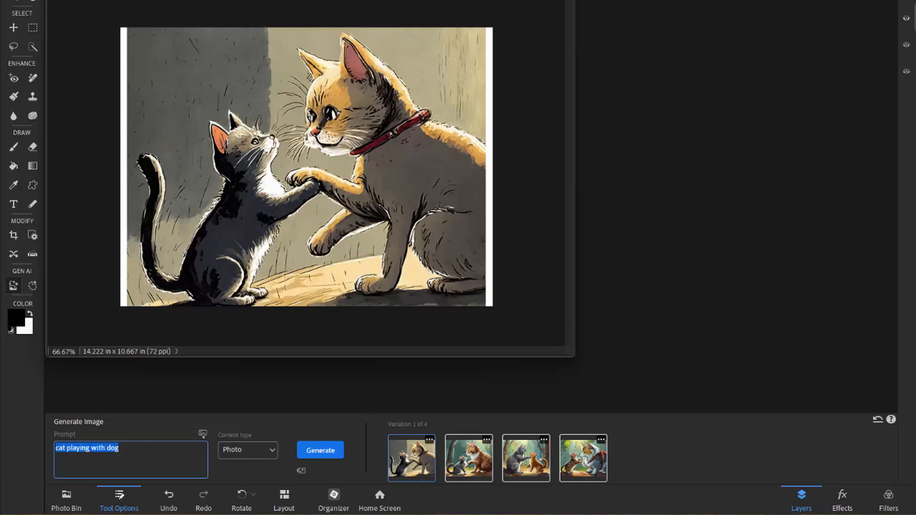
type("si")
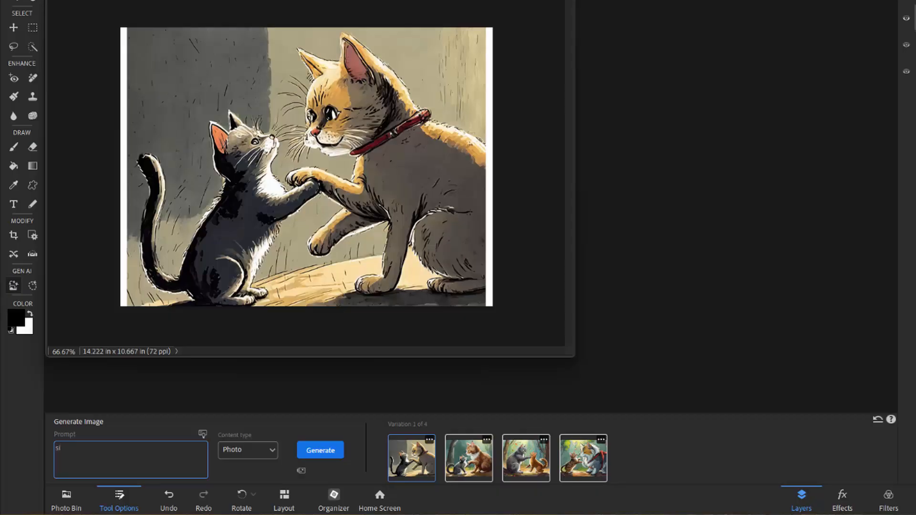
type("siamese cat pllaying with beagle")
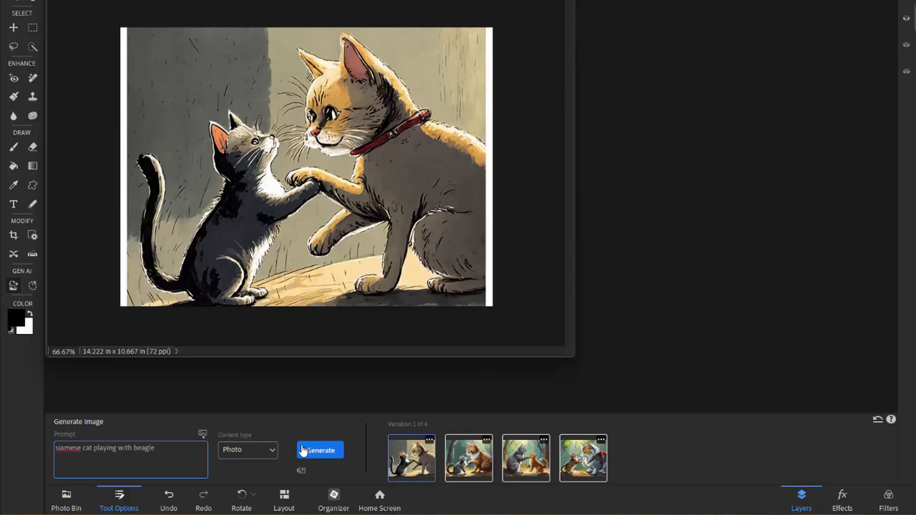
left_click(320, 449)
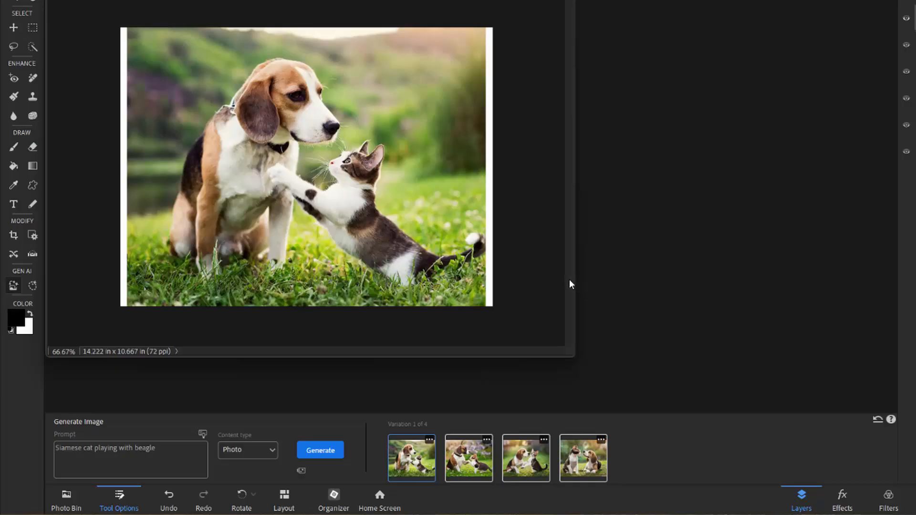
mouse_move(563, 284)
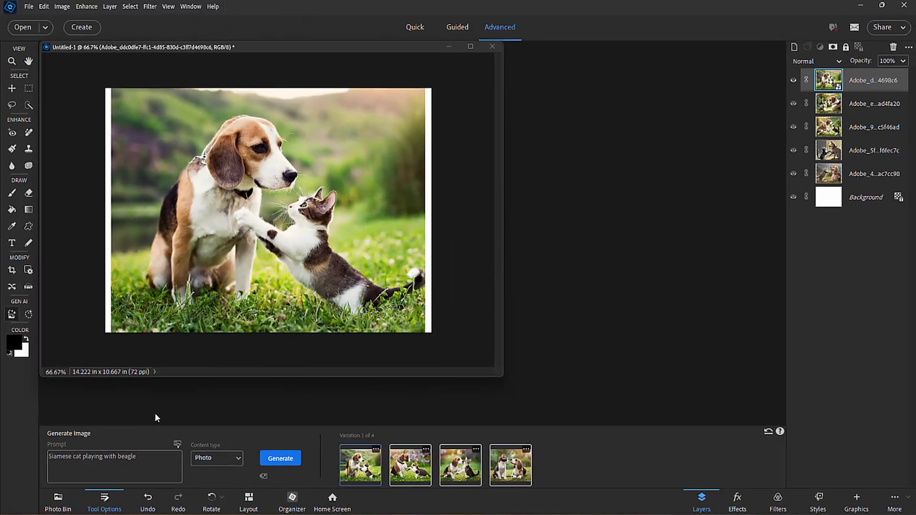
mouse_move(158, 416)
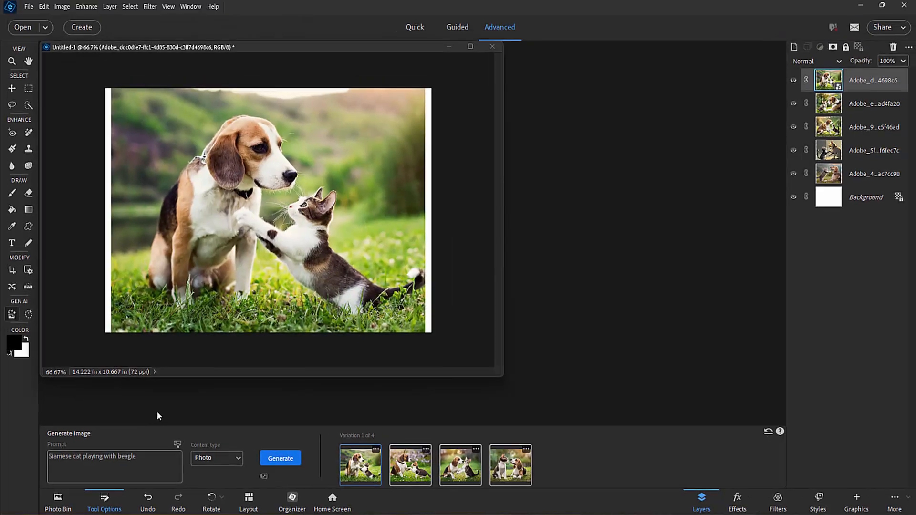
mouse_move(509, 168)
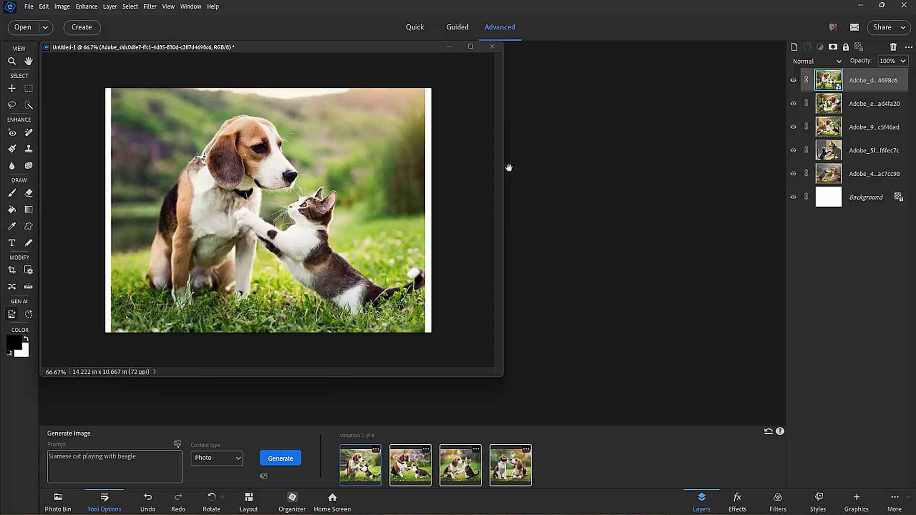
mouse_move(212, 201)
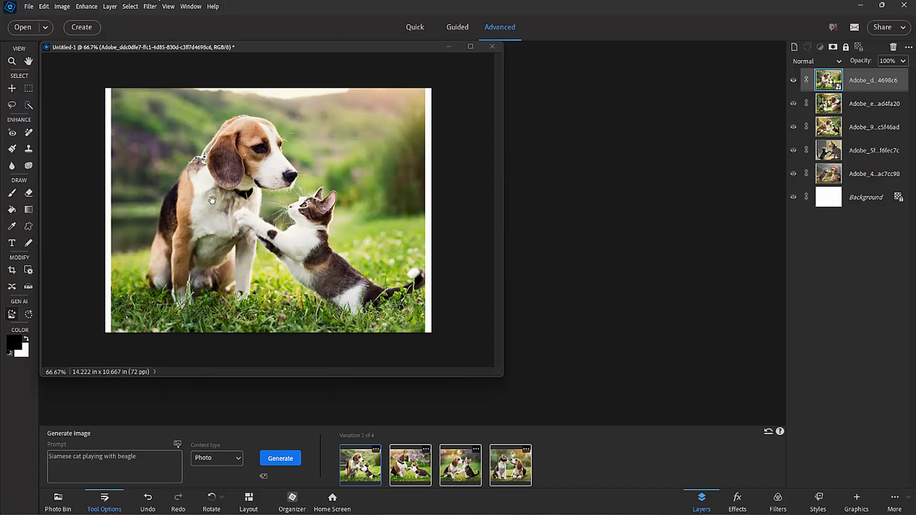
- Make Cityscape.jpg the active document via the Window menu
left_click(190, 7)
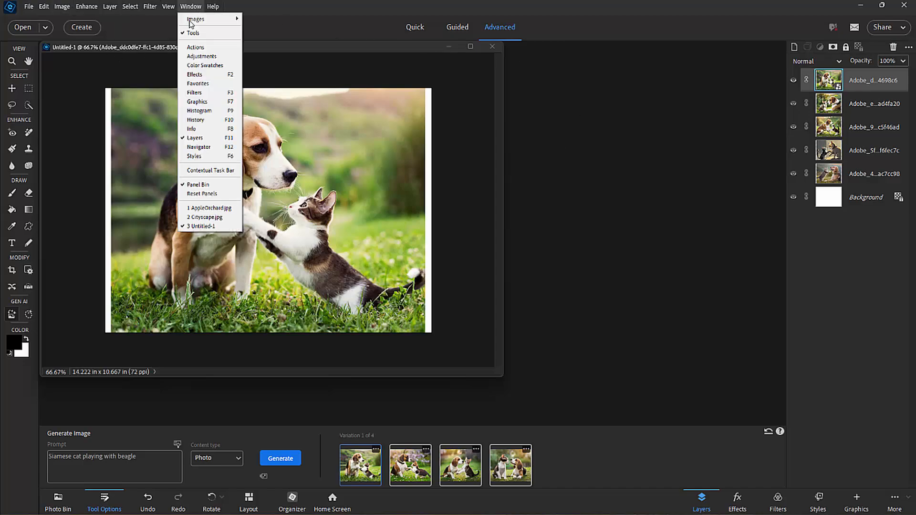
left_click(204, 218)
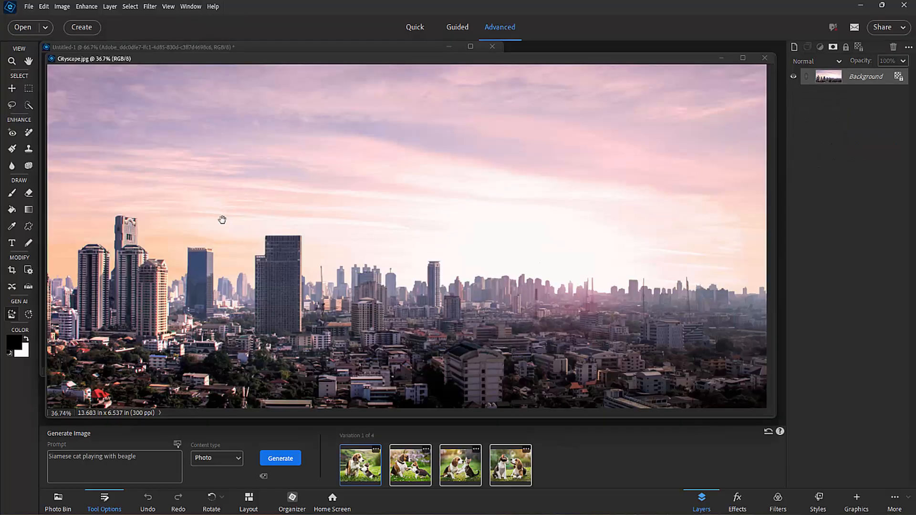
mouse_move(392, 333)
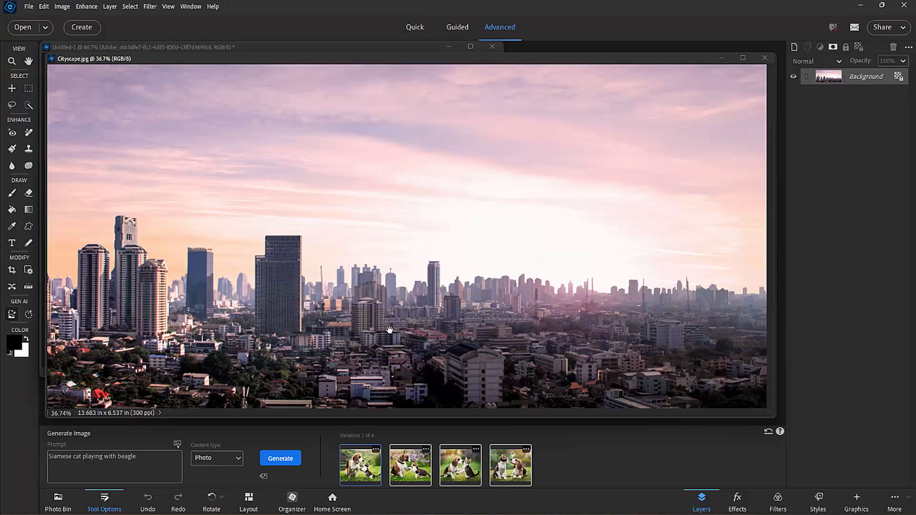
mouse_move(372, 327)
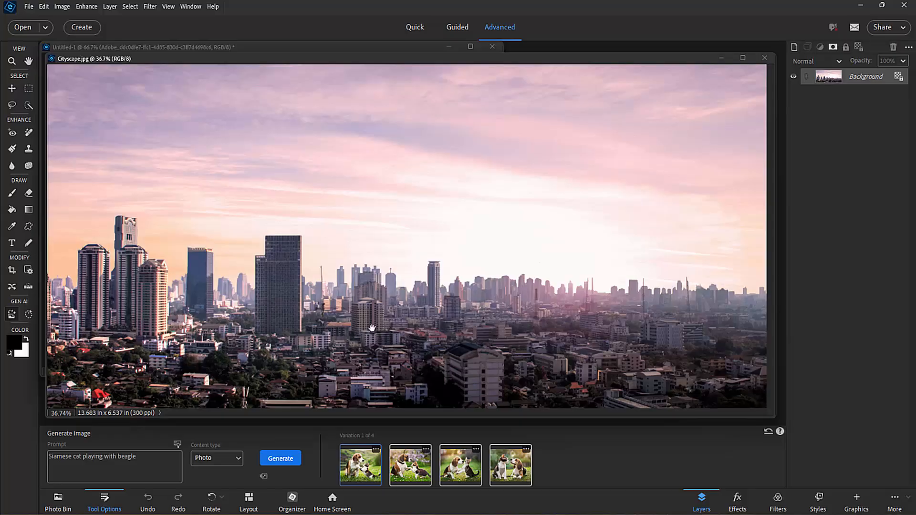
mouse_move(370, 327)
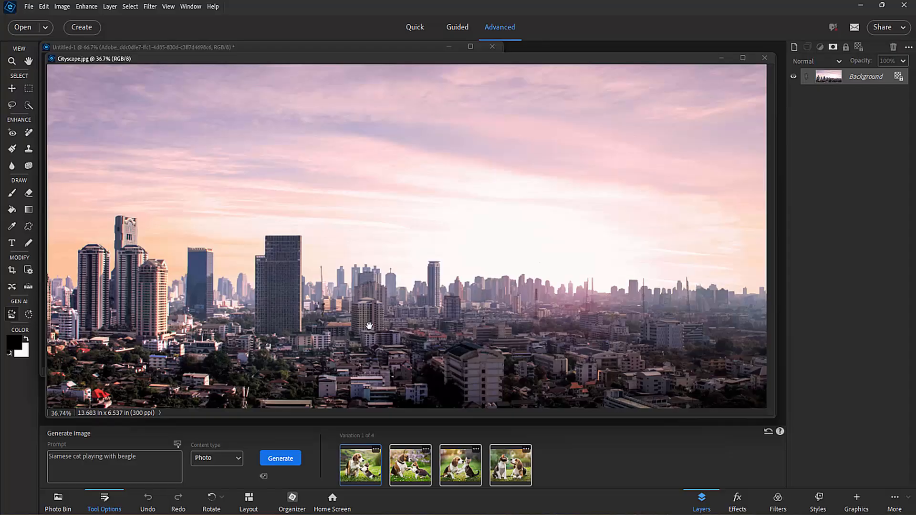
mouse_move(169, 427)
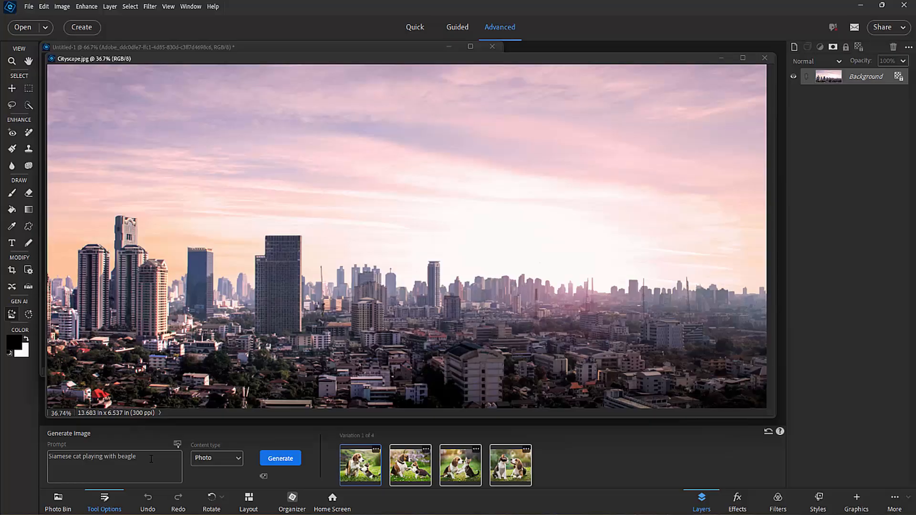
mouse_move(27, 314)
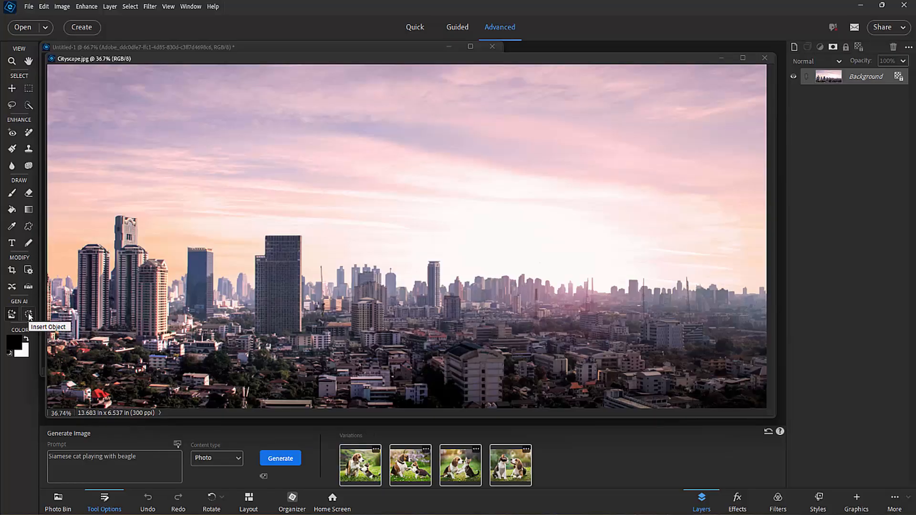
- With Insert Object, enter "jet airliner" and brush a wide band across the sky
left_click(27, 314)
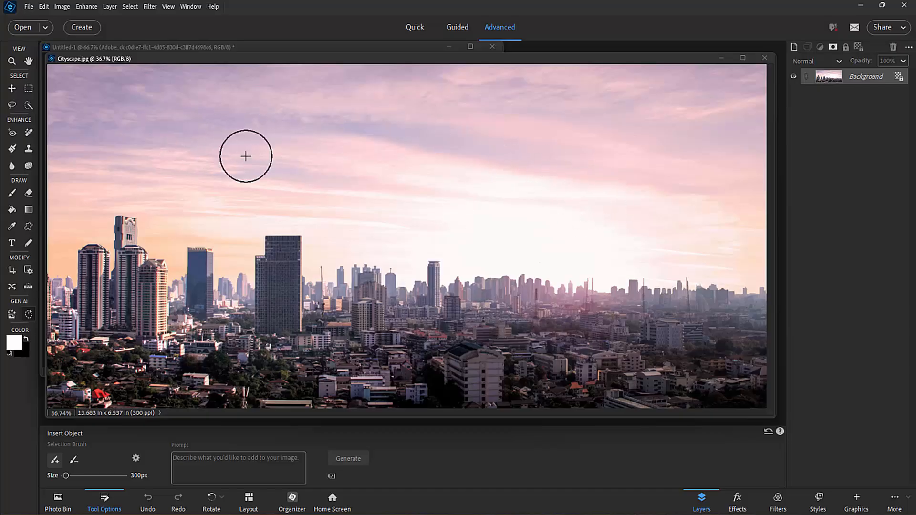
mouse_move(382, 300)
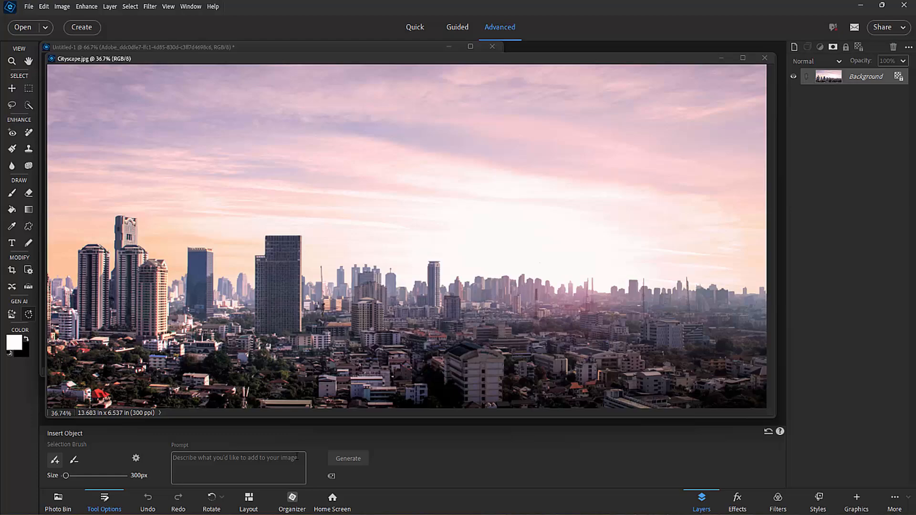
left_click(238, 468)
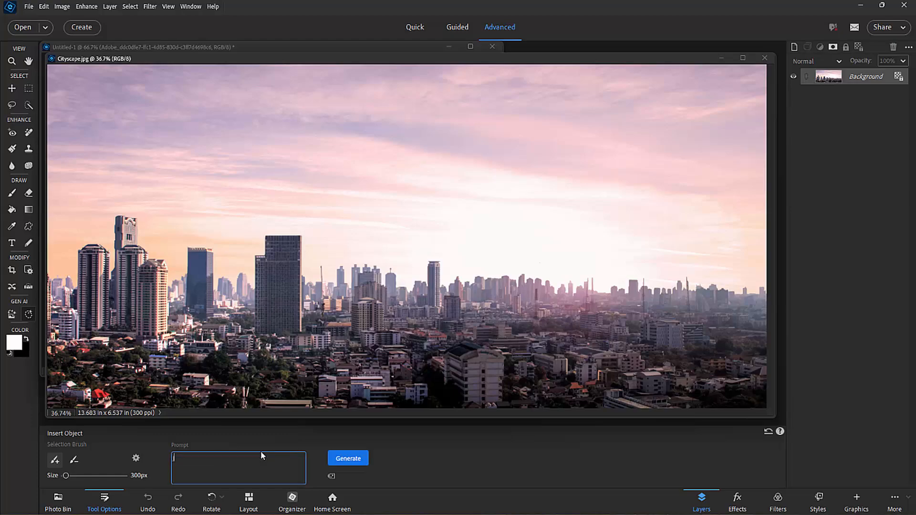
type("jet airliner")
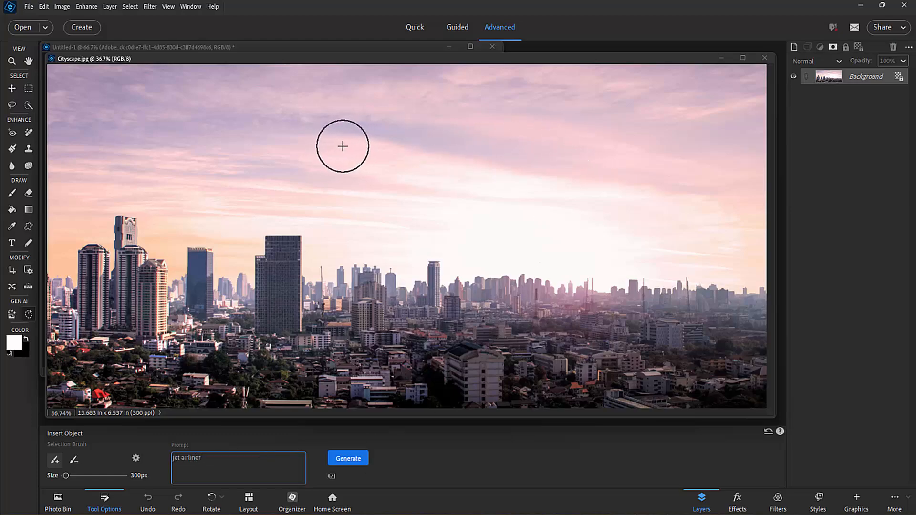
left_click_drag(343, 146, 623, 199)
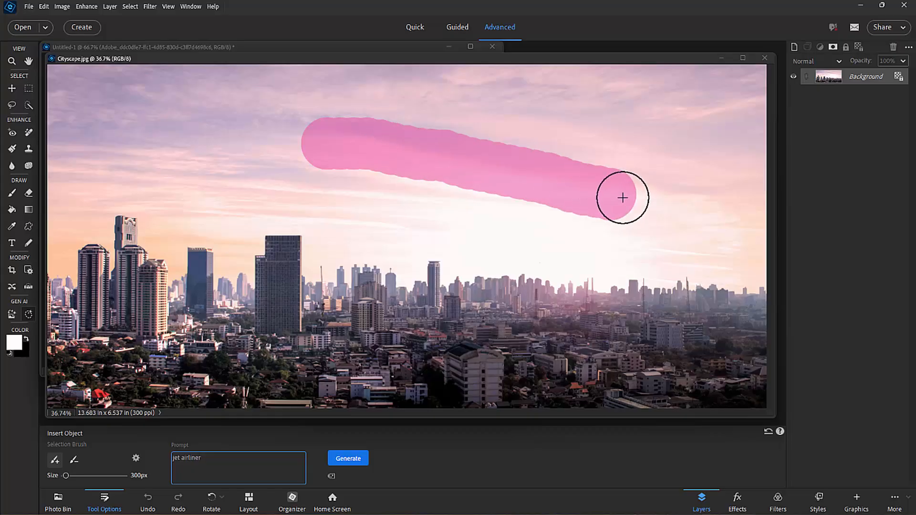
left_click_drag(623, 198, 312, 156)
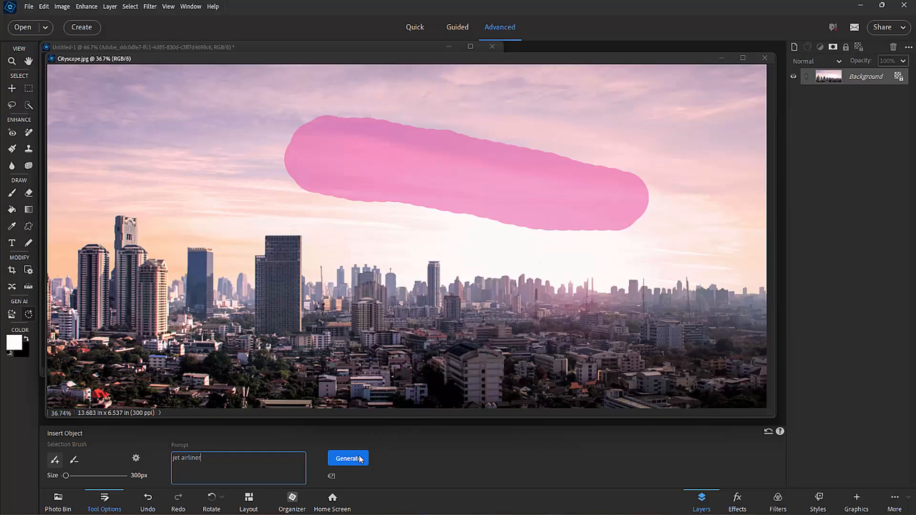
- Generate the jet airliner, preview the variations and keep the third one
left_click(347, 458)
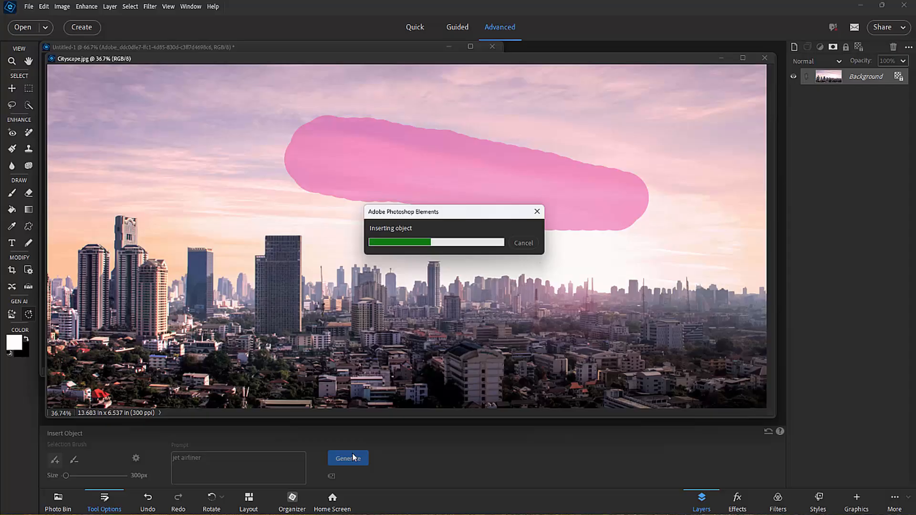
left_click(347, 459)
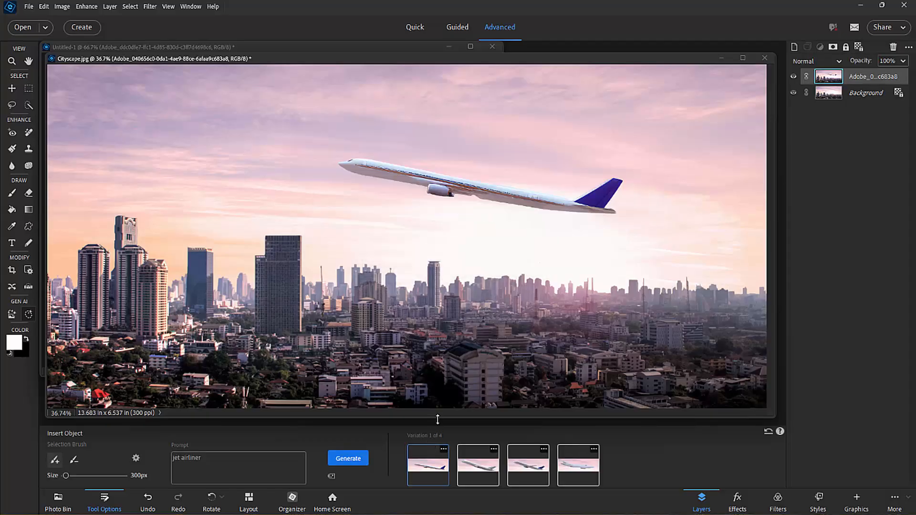
left_click(477, 465)
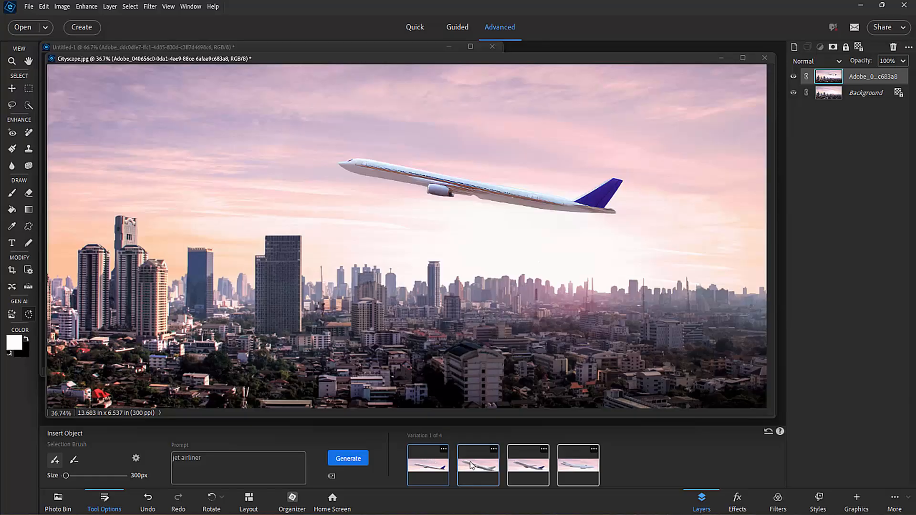
left_click(526, 465)
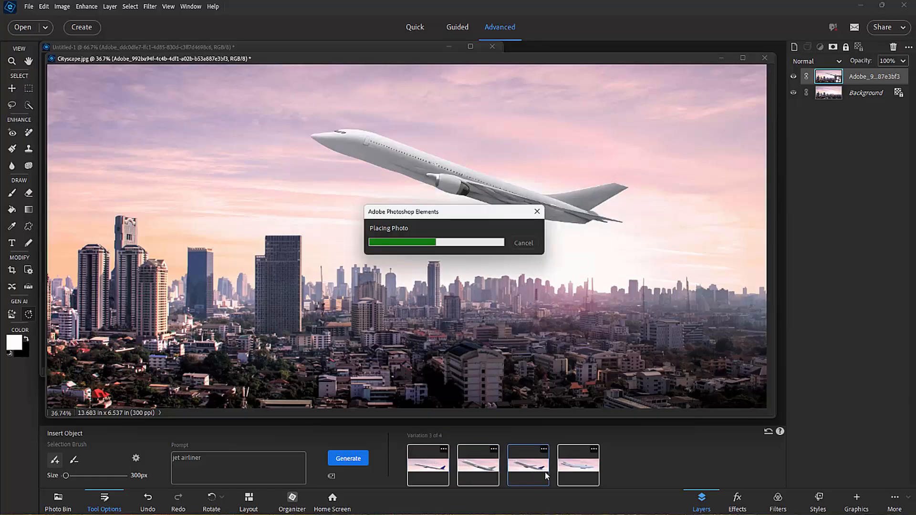
left_click(577, 465)
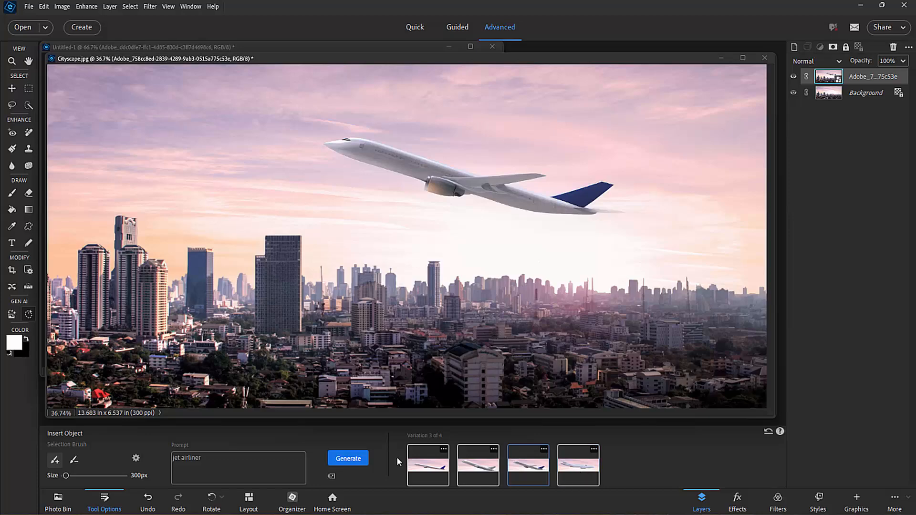
mouse_move(347, 412)
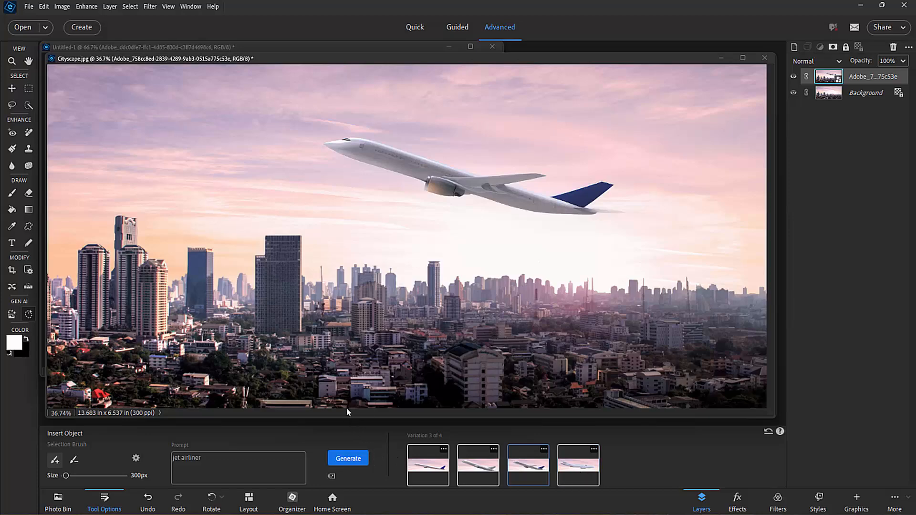
mouse_move(344, 380)
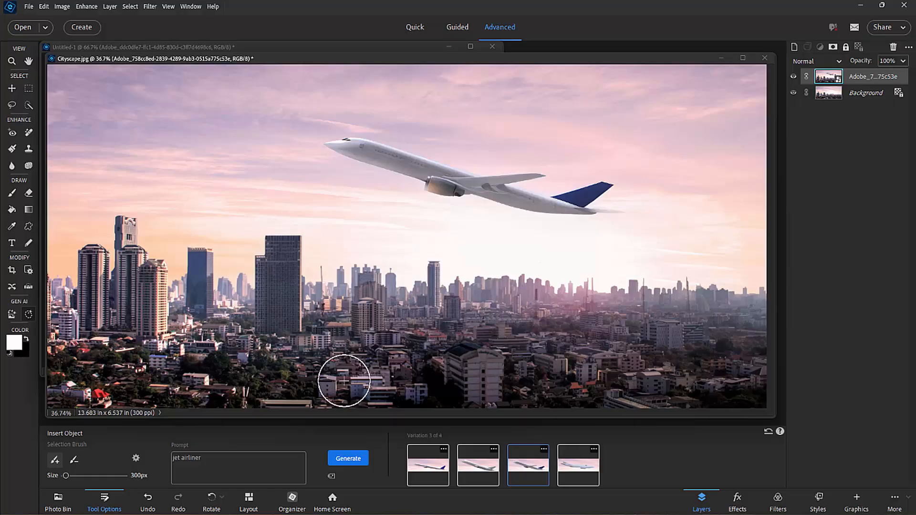